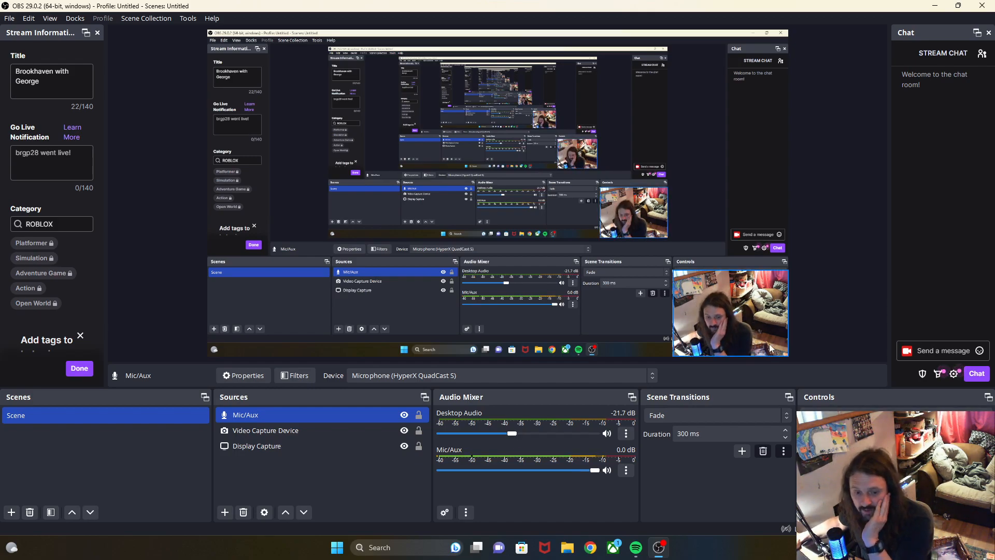
mouse_move(868, 316)
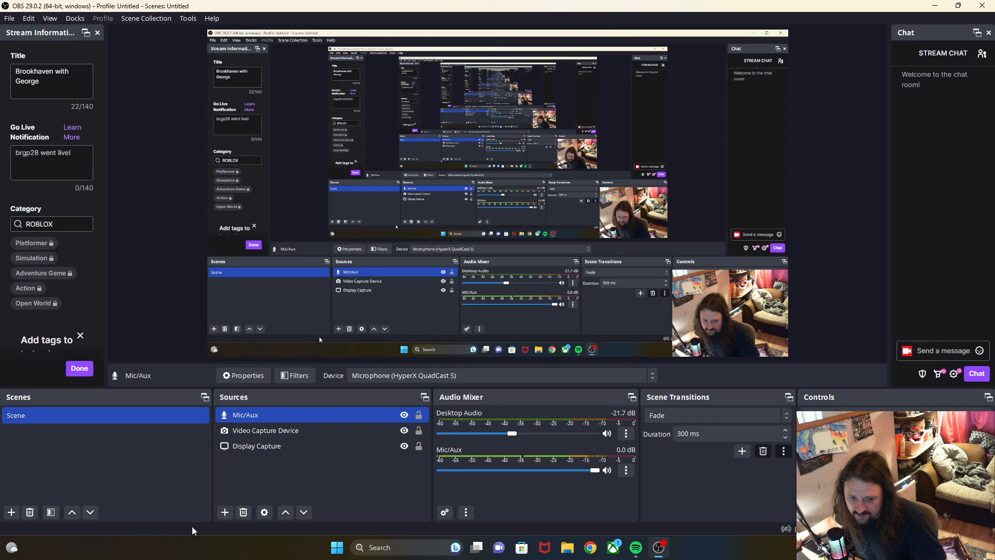
Deselect the Mic/Aux source by clicking an empty area of the Sources dock
click(225, 512)
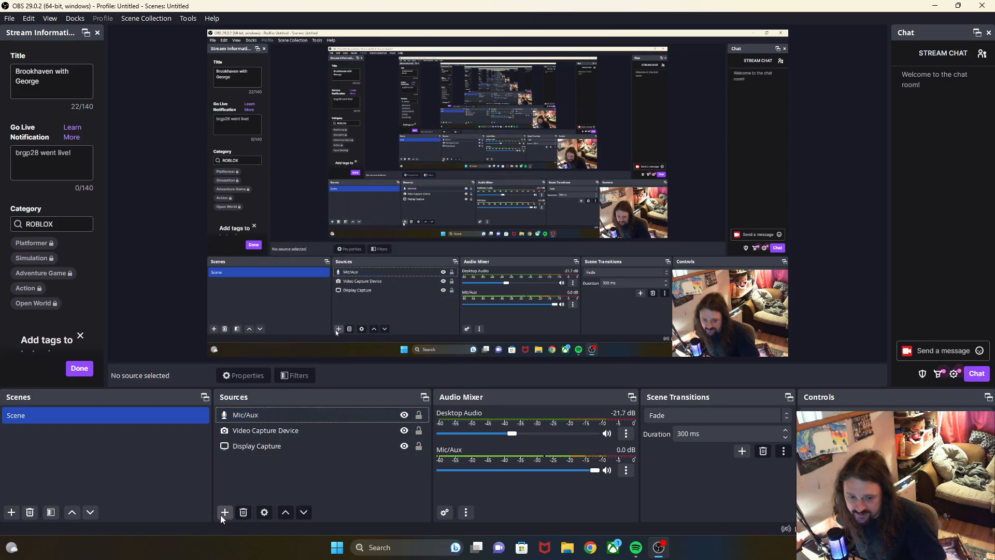
click(225, 512)
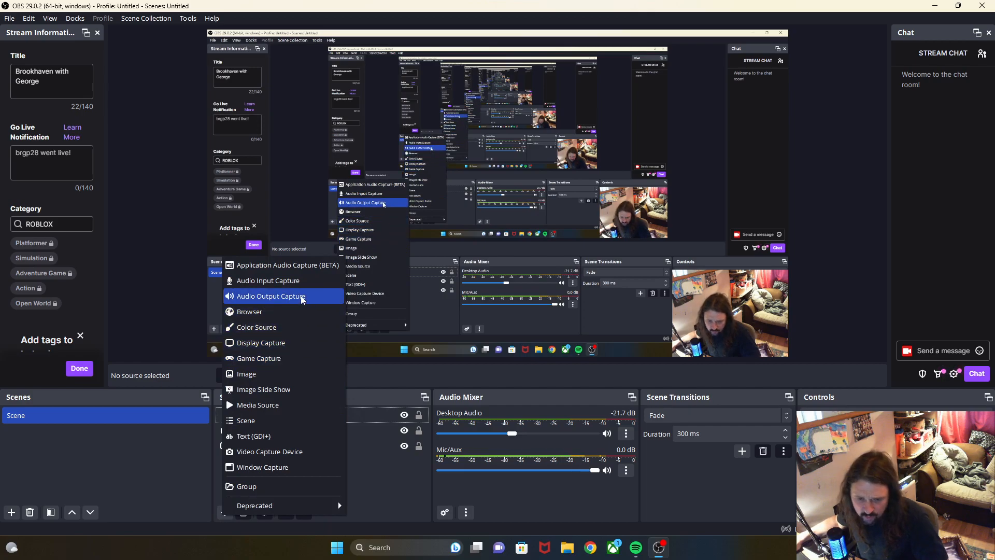
click(271, 296)
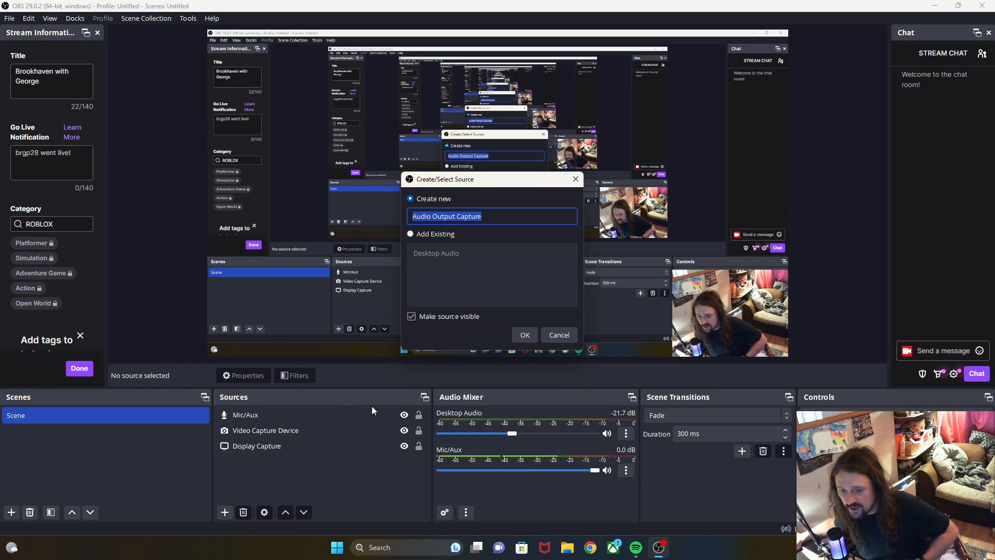
mouse_move(532, 499)
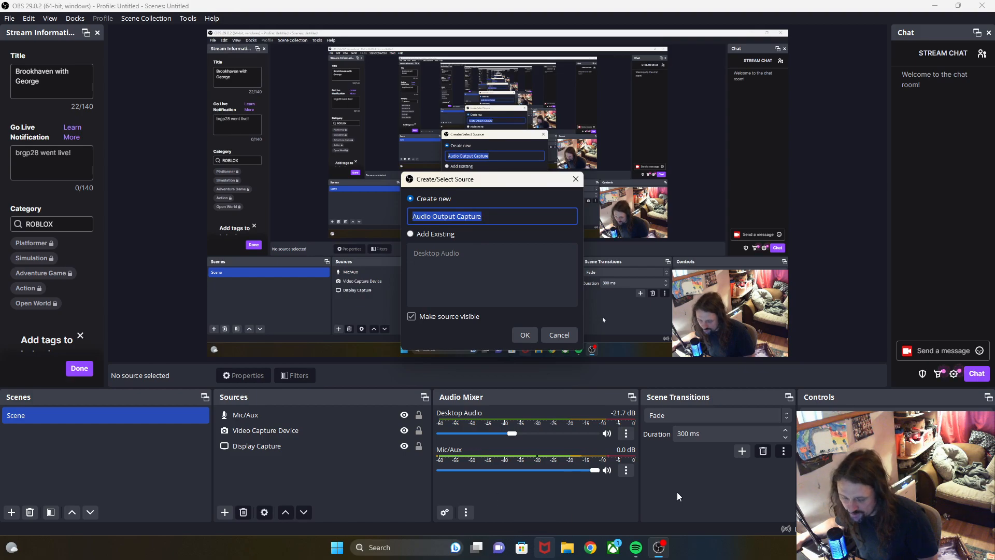
mouse_move(505, 261)
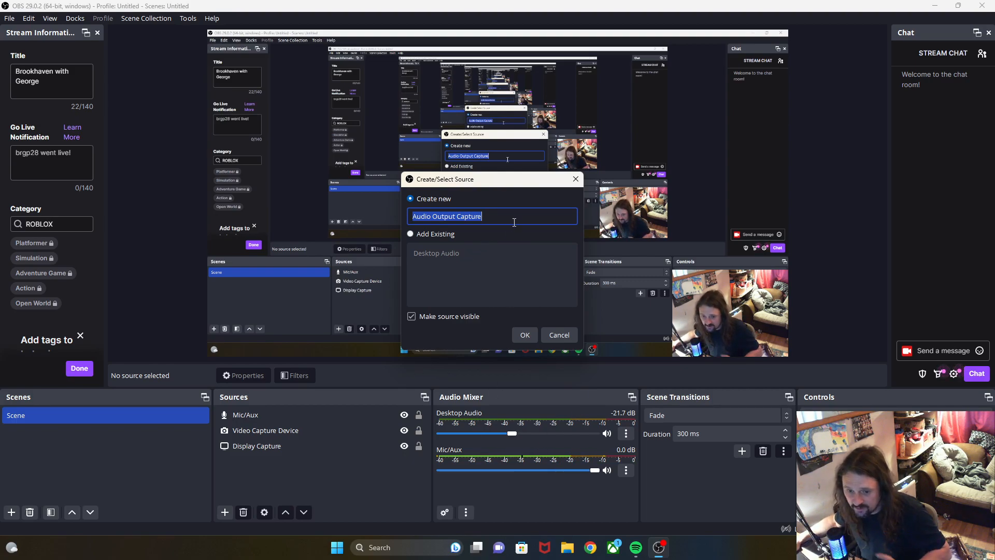
mouse_move(414, 433)
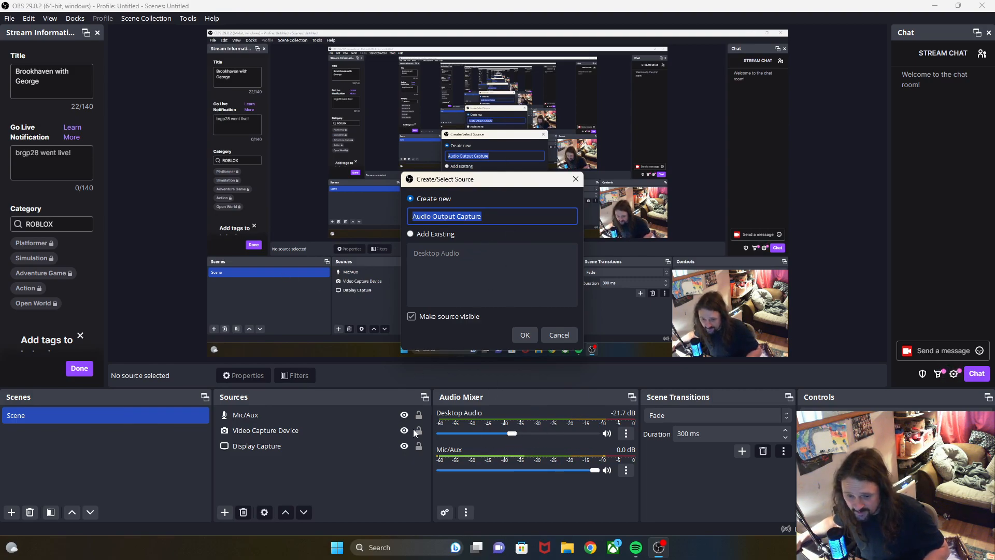
mouse_move(302, 433)
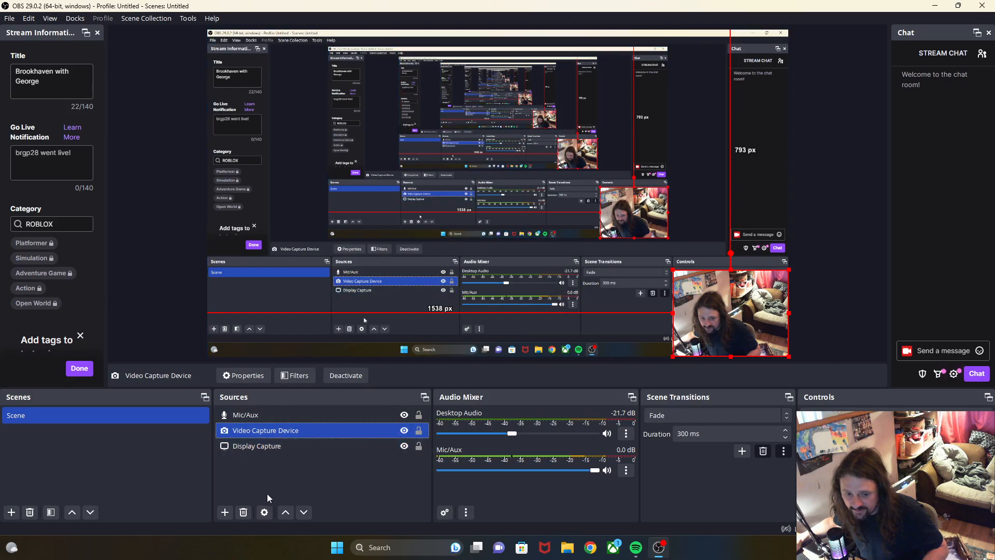
mouse_move(243, 512)
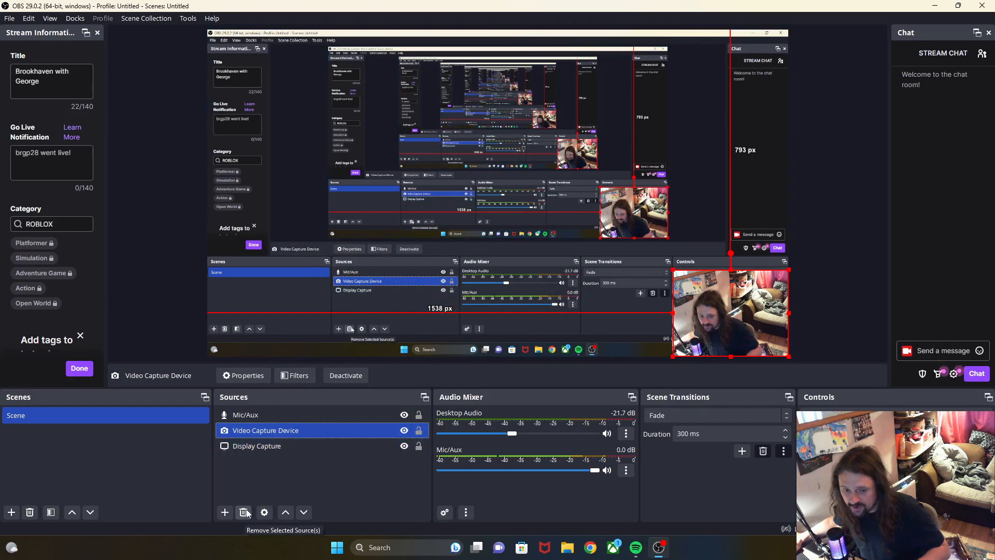
click(246, 415)
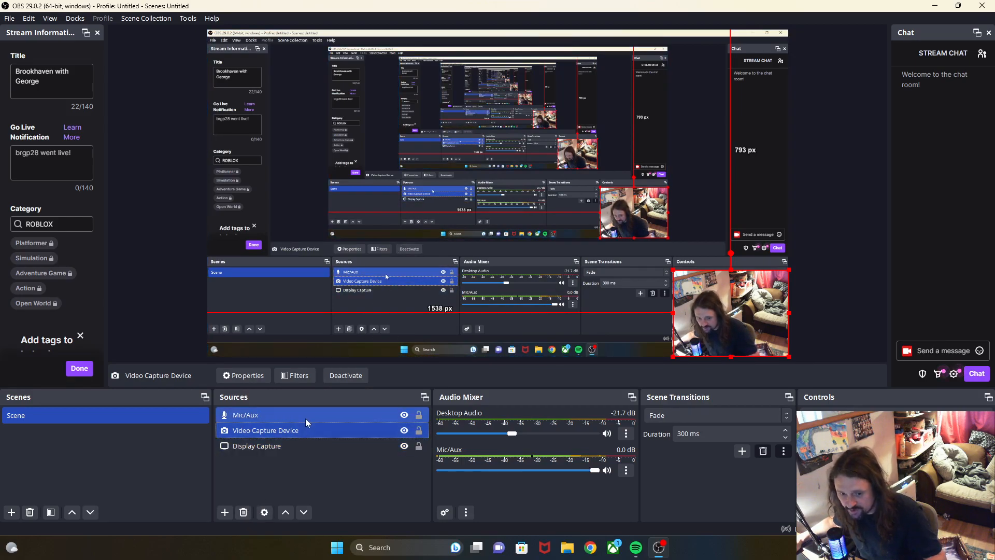
click(265, 430)
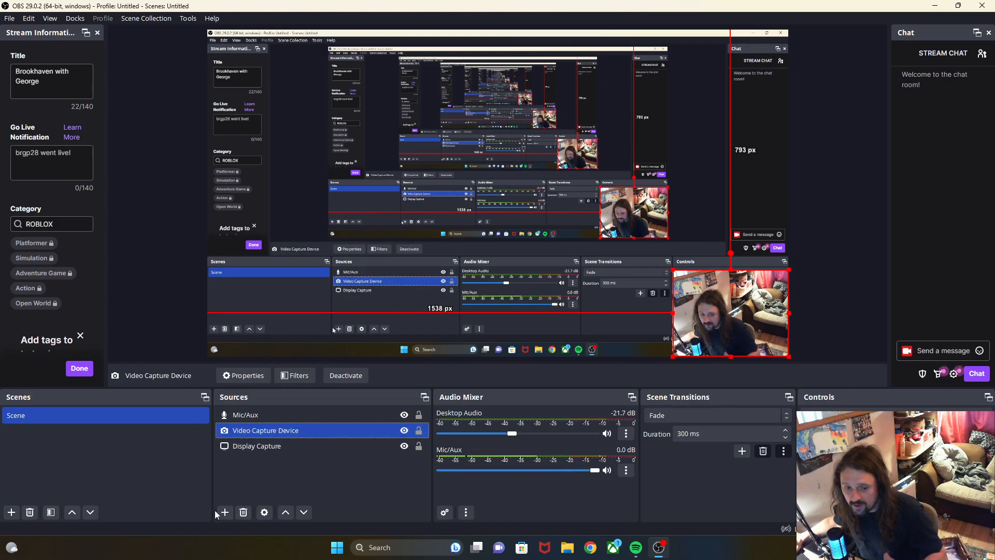
click(224, 512)
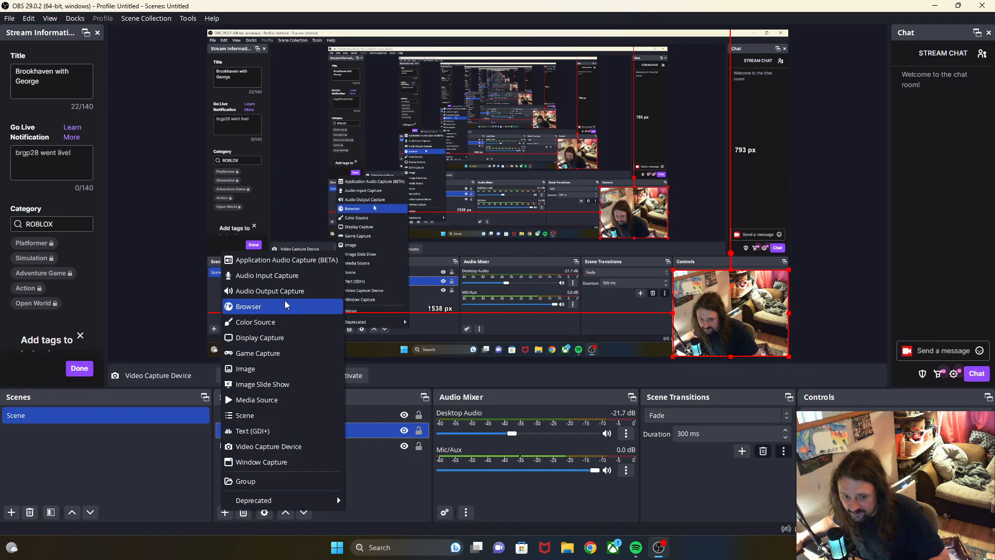
mouse_move(270, 290)
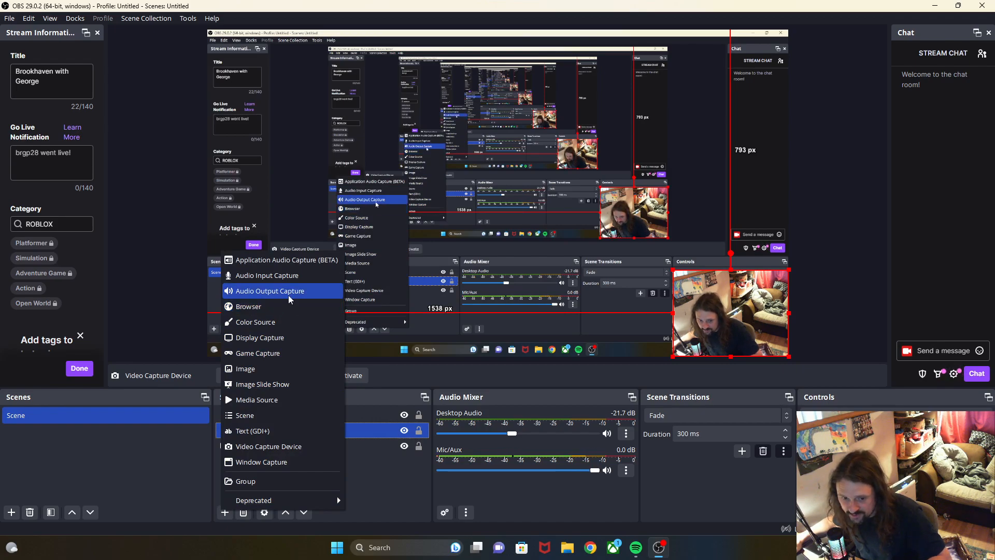
click(269, 290)
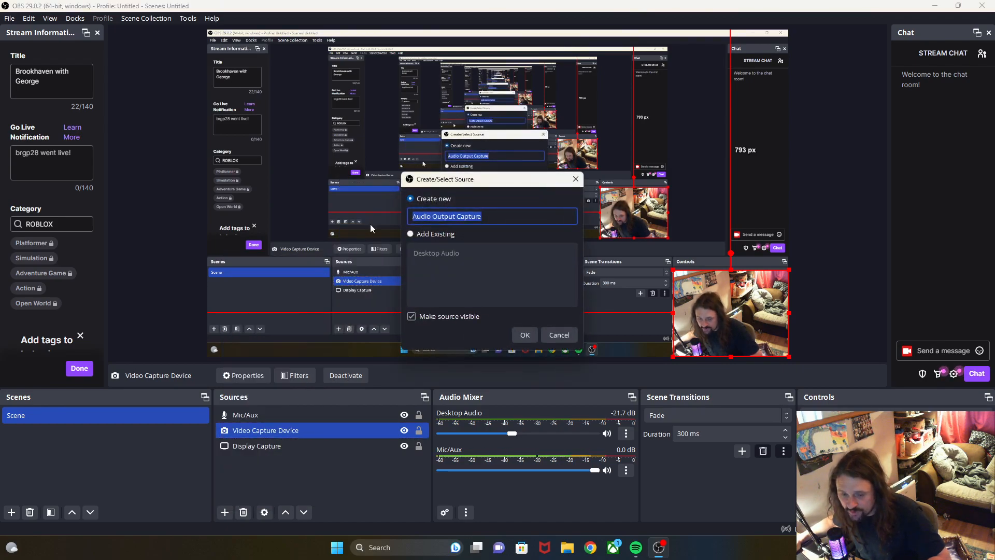
click(411, 233)
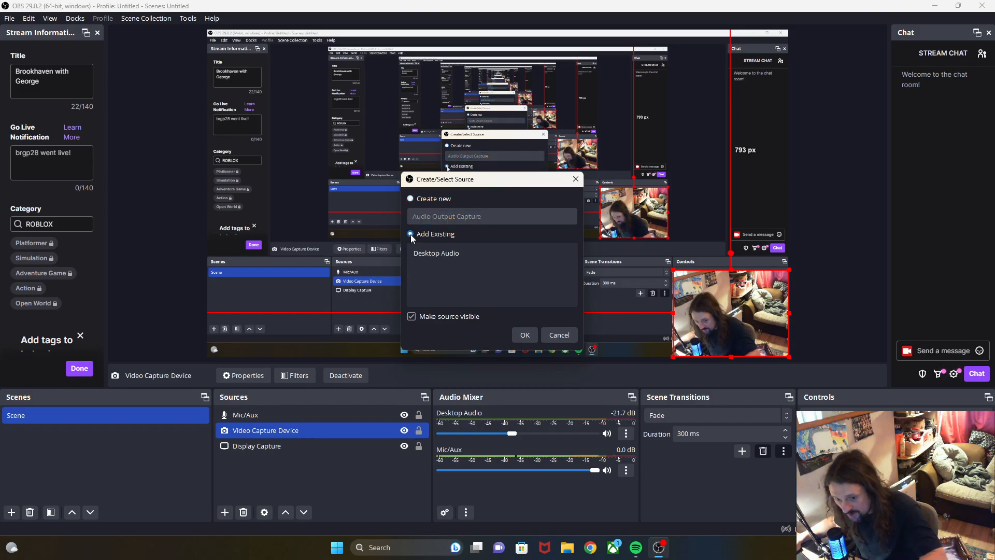
click(436, 253)
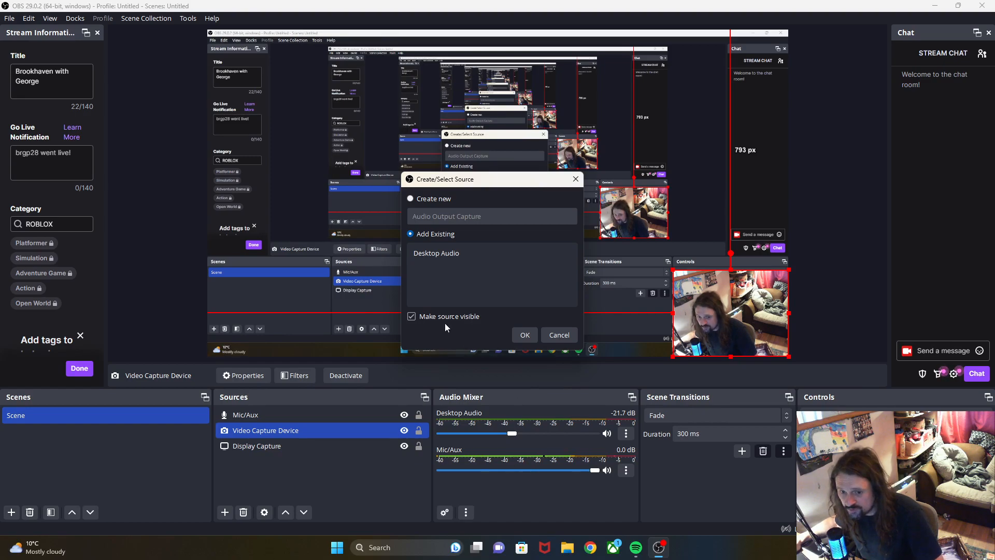
mouse_move(484, 230)
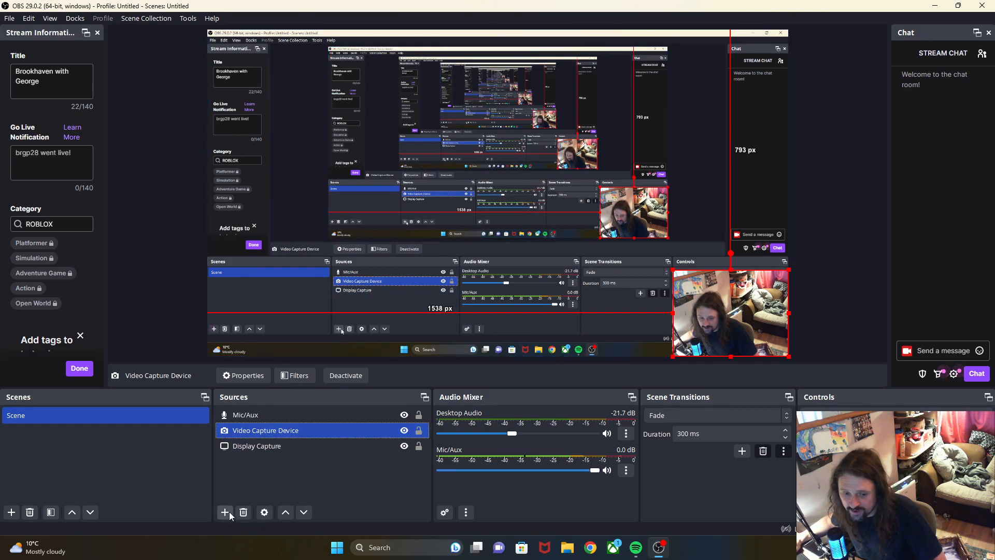
Add an Audio Output Capture source set to reuse the existing Desktop Audio source
click(225, 512)
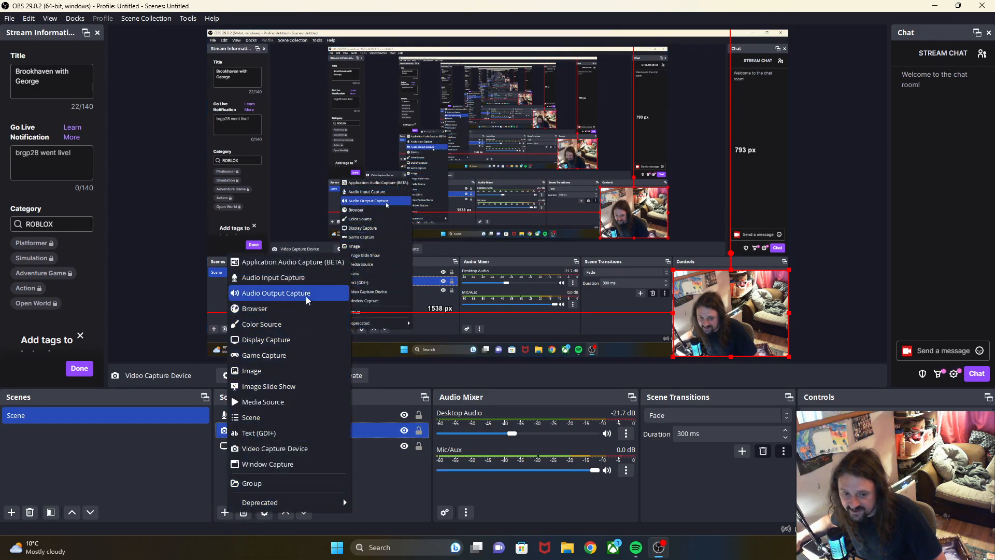
click(276, 292)
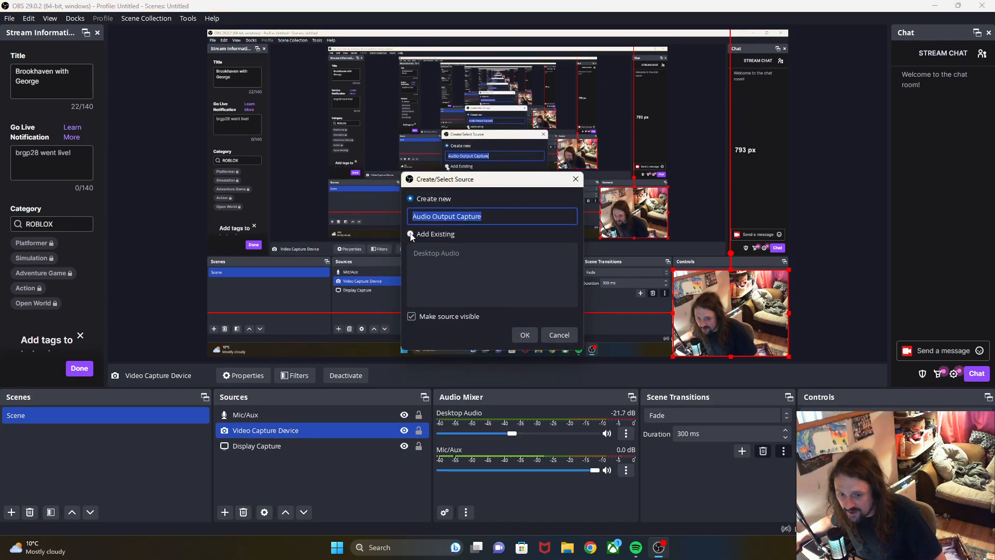
click(411, 234)
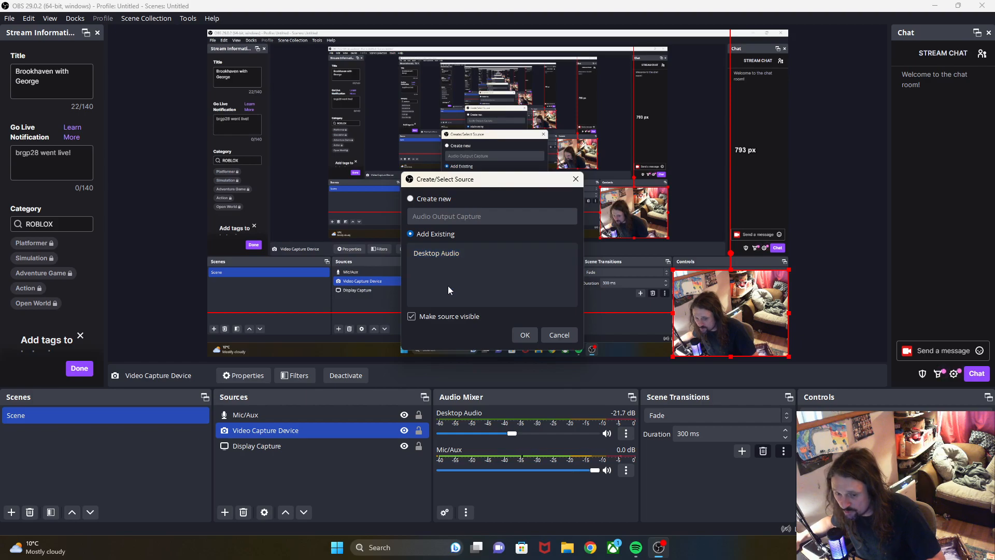
mouse_move(489, 282)
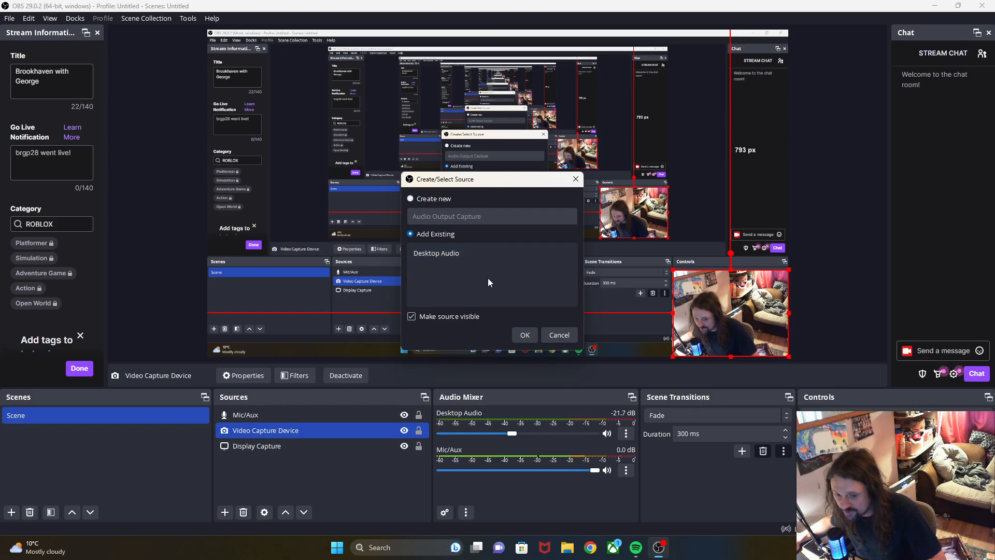